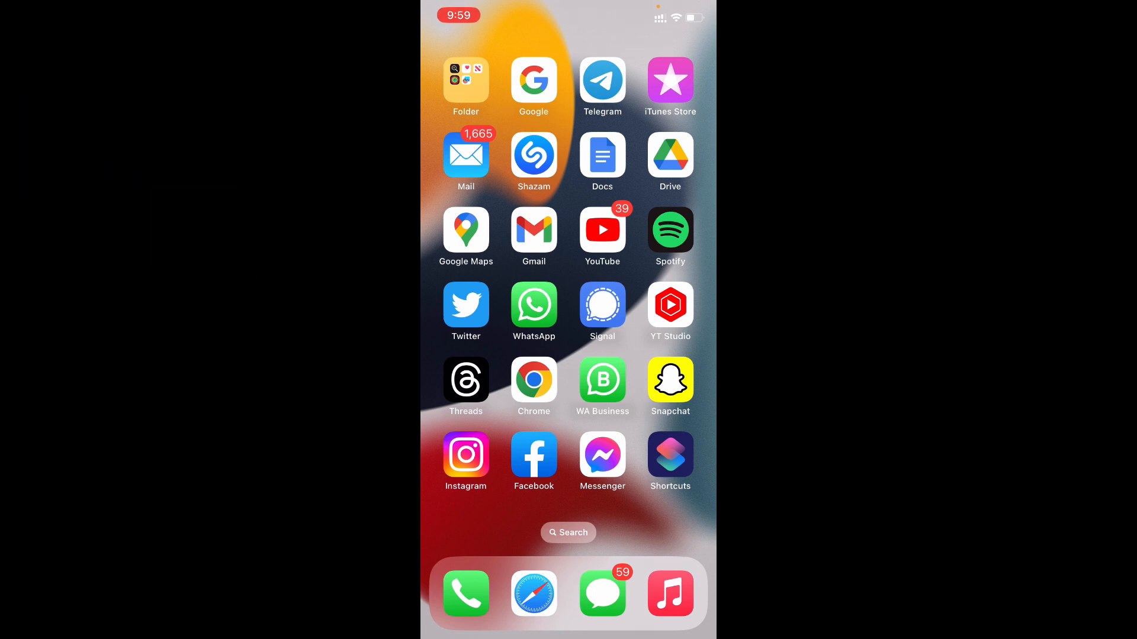
- Copy the dailydoubts Instagram profile link via Share profile, then return to the home screen
left_click(465, 455)
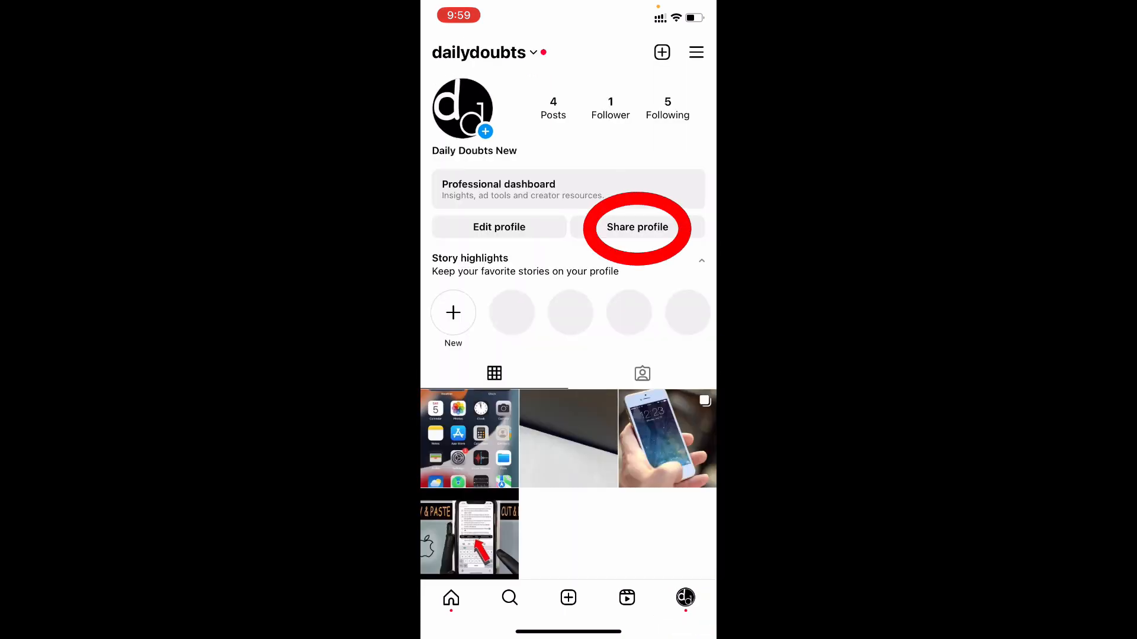
left_click(637, 227)
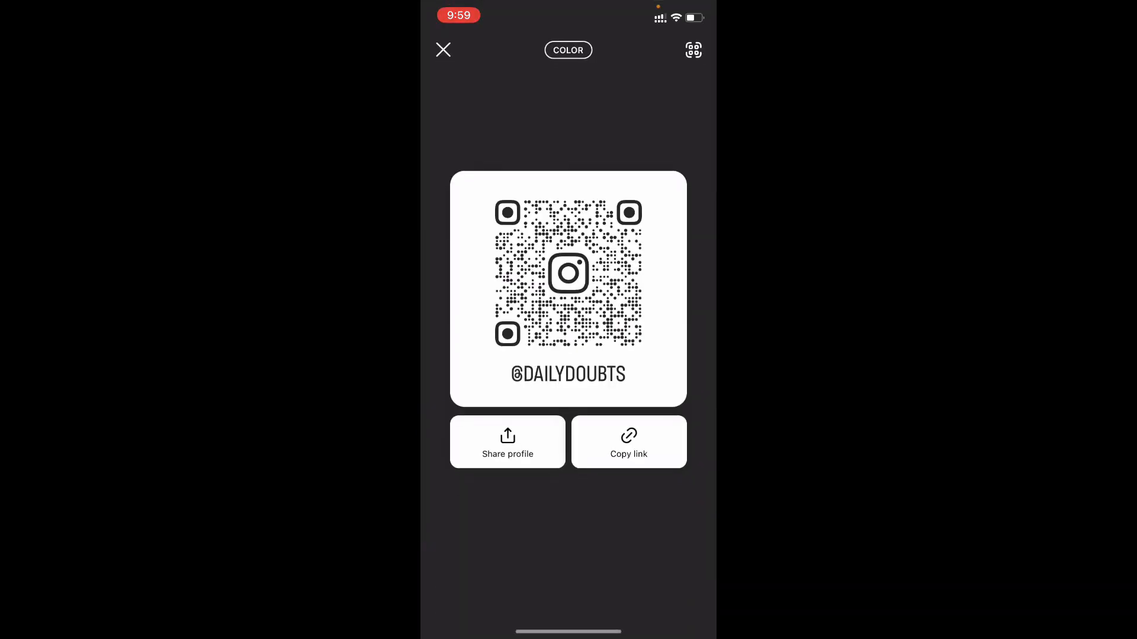
left_click(627, 442)
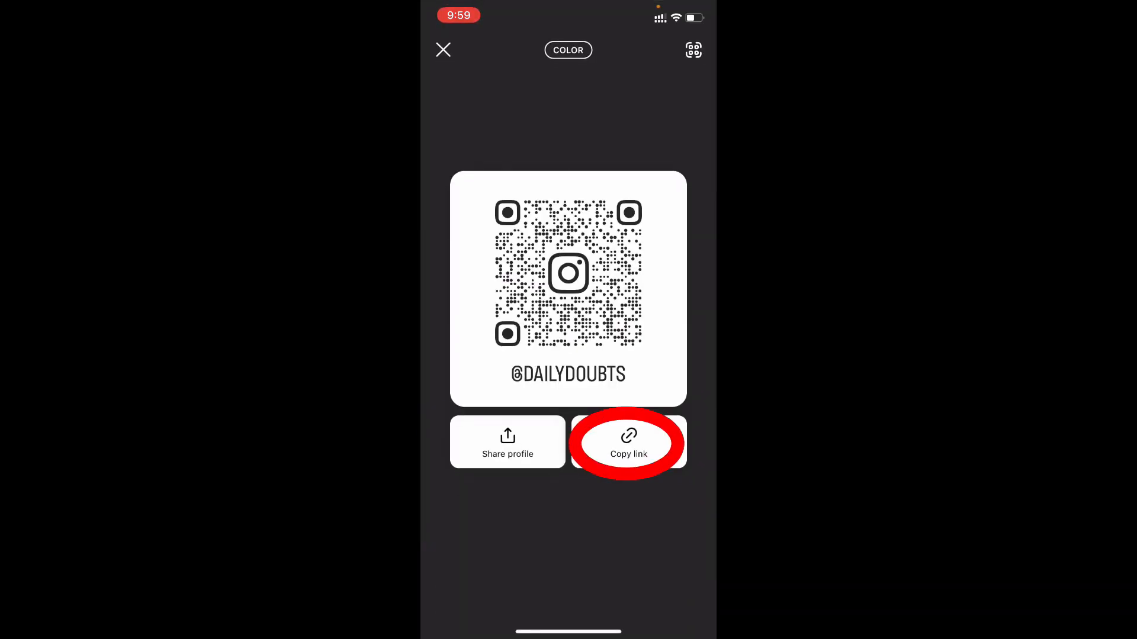
left_click(627, 442)
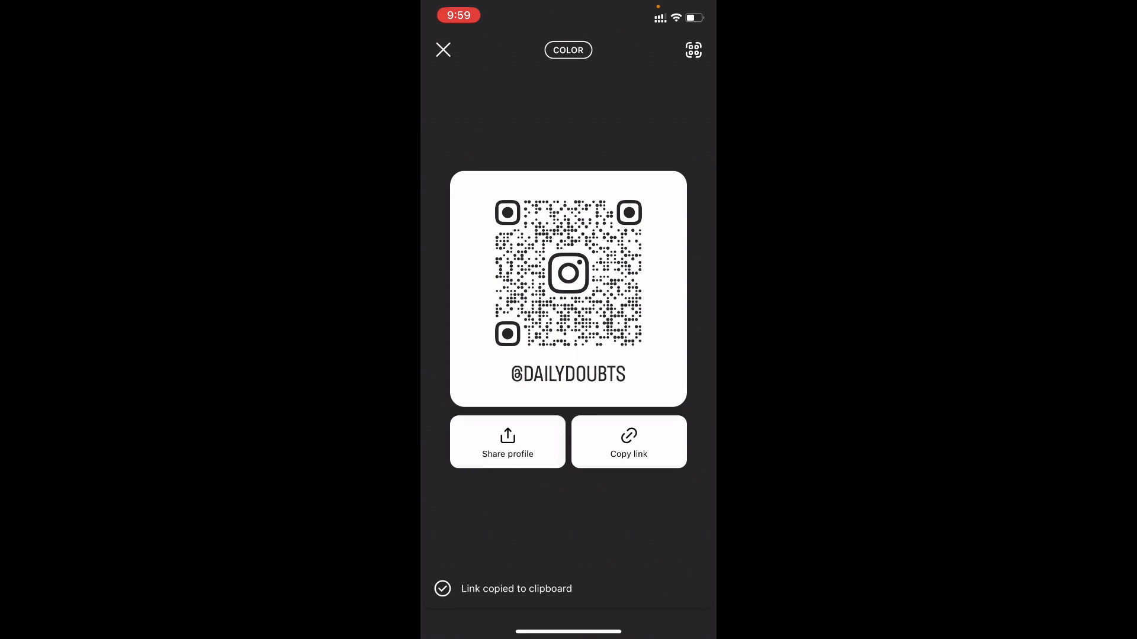
left_click(443, 50)
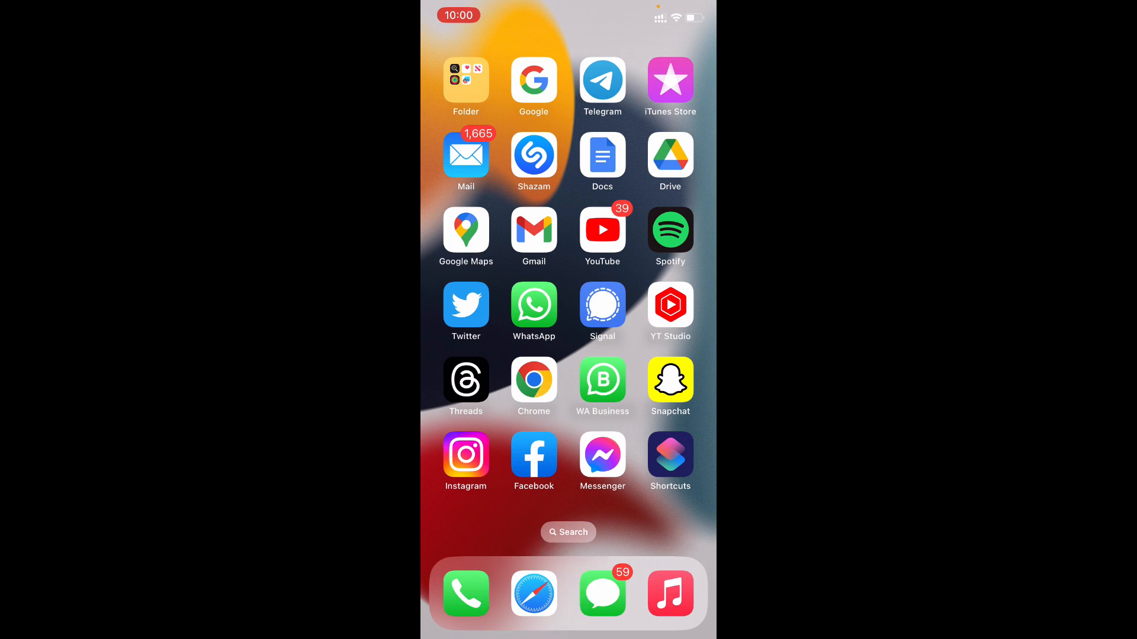
- Search Google in Safari for studio.youtube.com and open the YouTube Studio login result
left_click(534, 593)
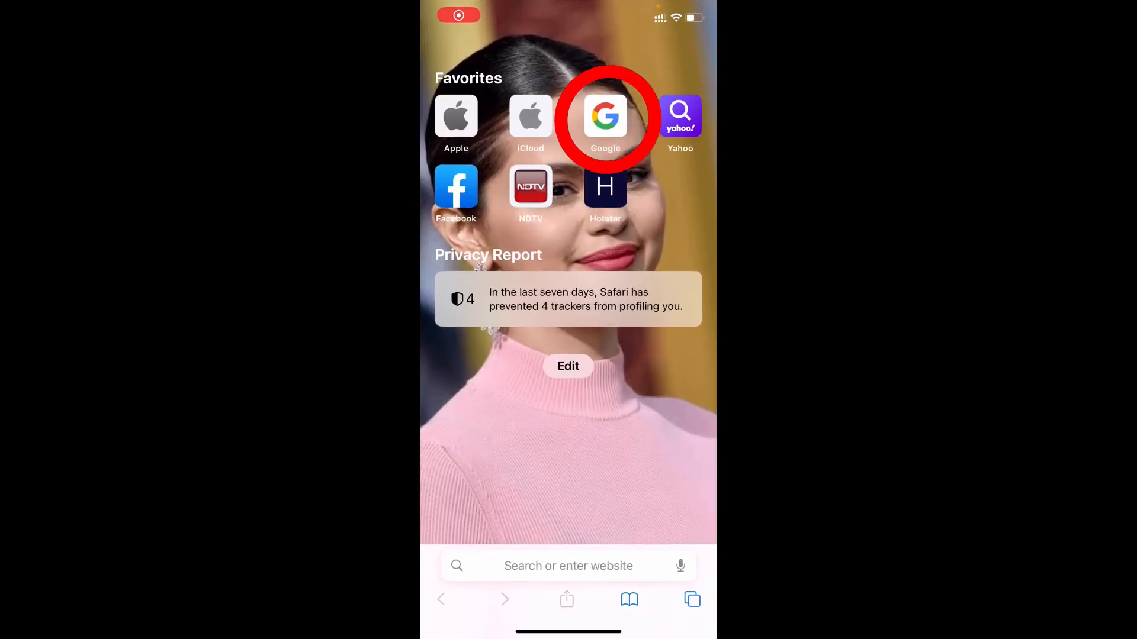
left_click(605, 116)
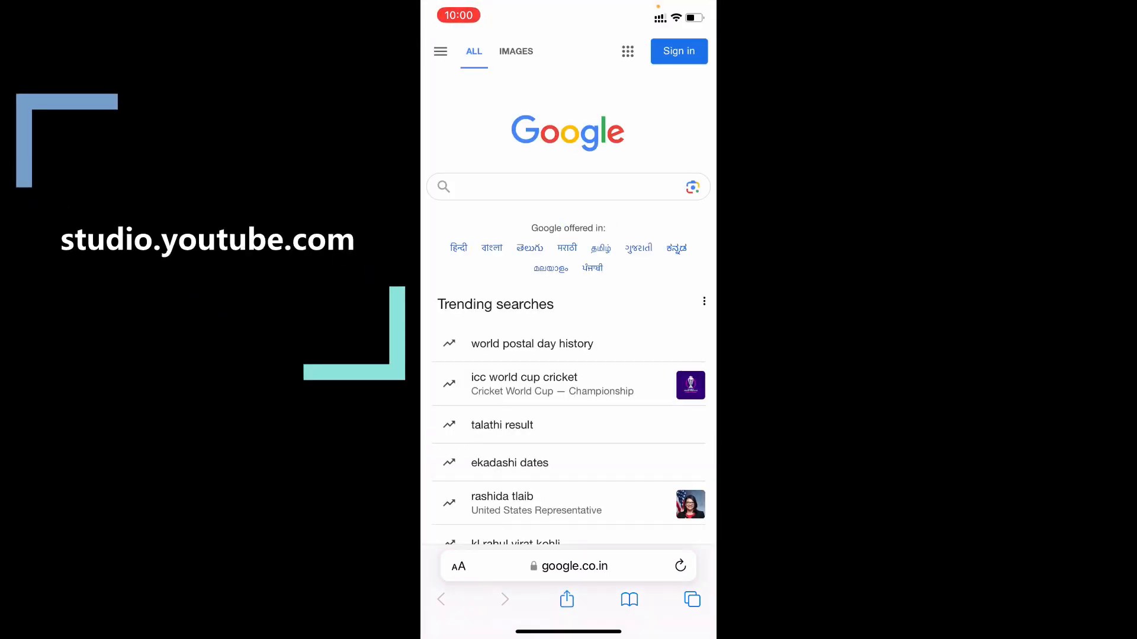
left_click(566, 186)
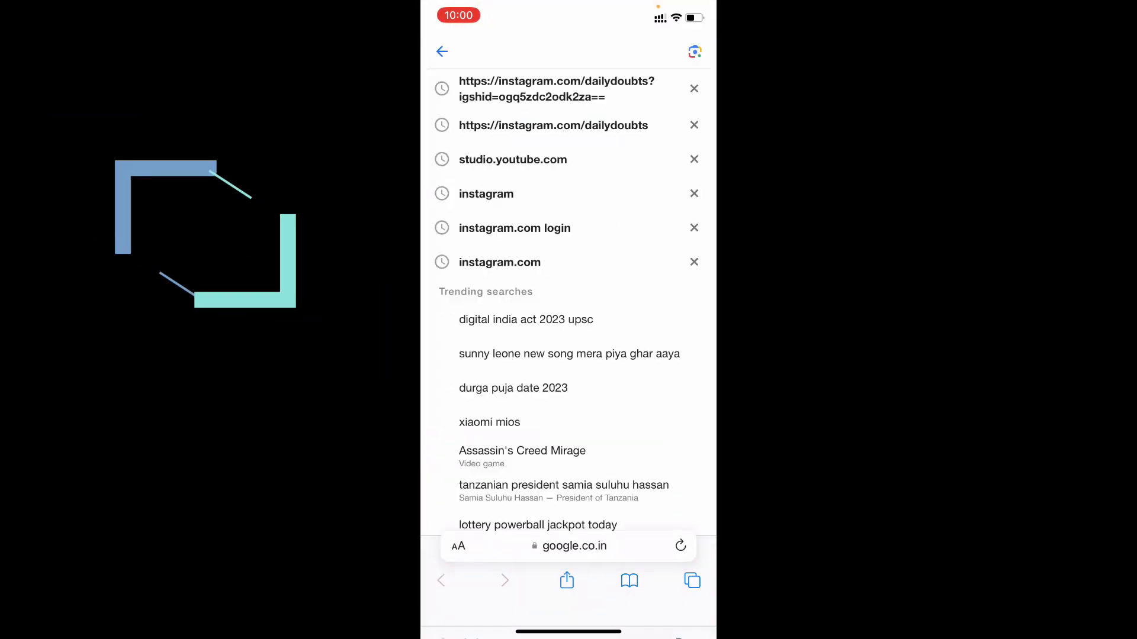
type("studio")
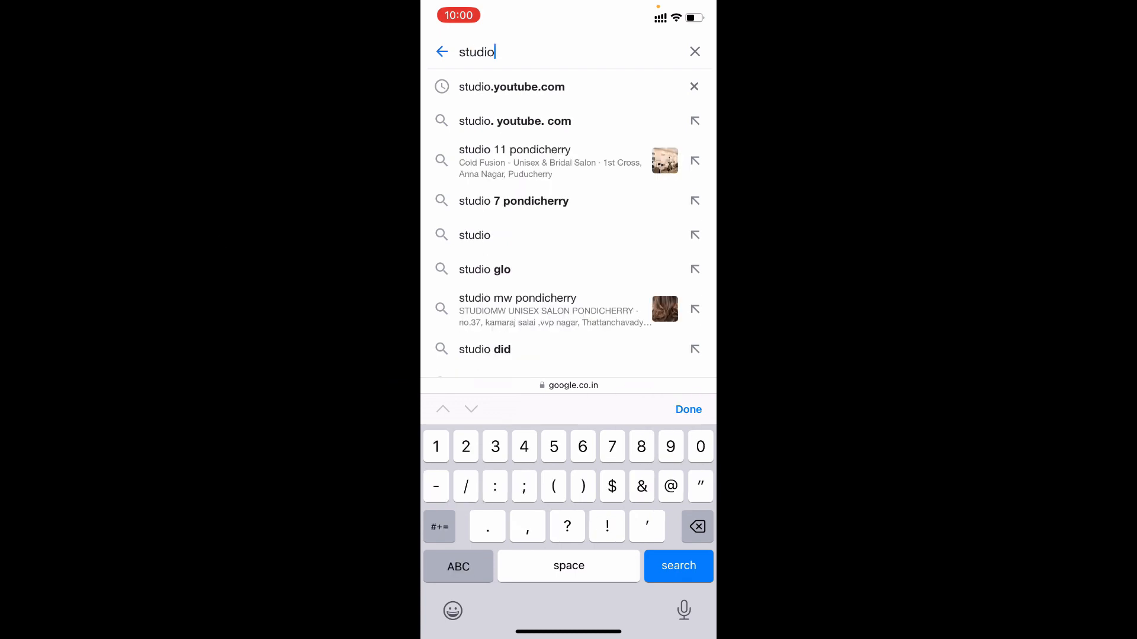
left_click(511, 86)
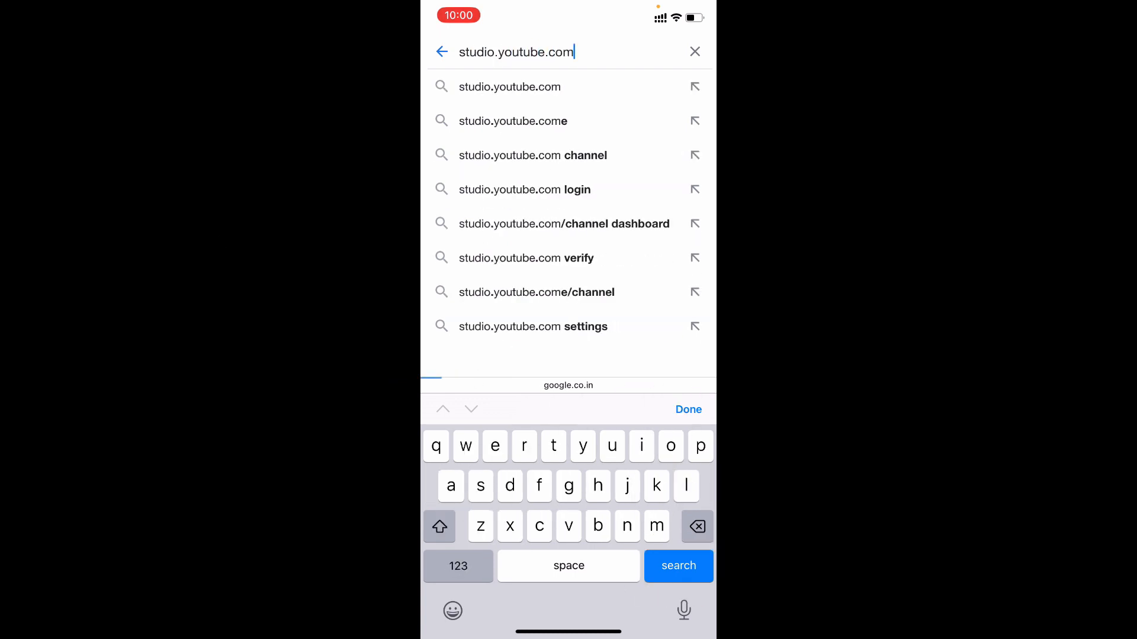
left_click(678, 566)
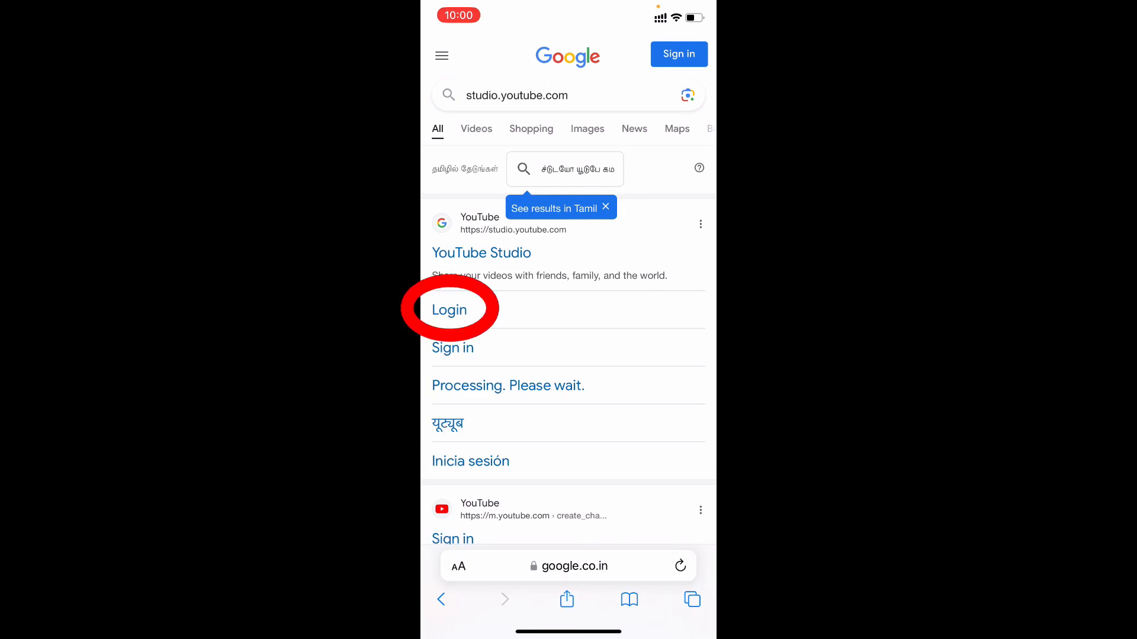
left_click(448, 309)
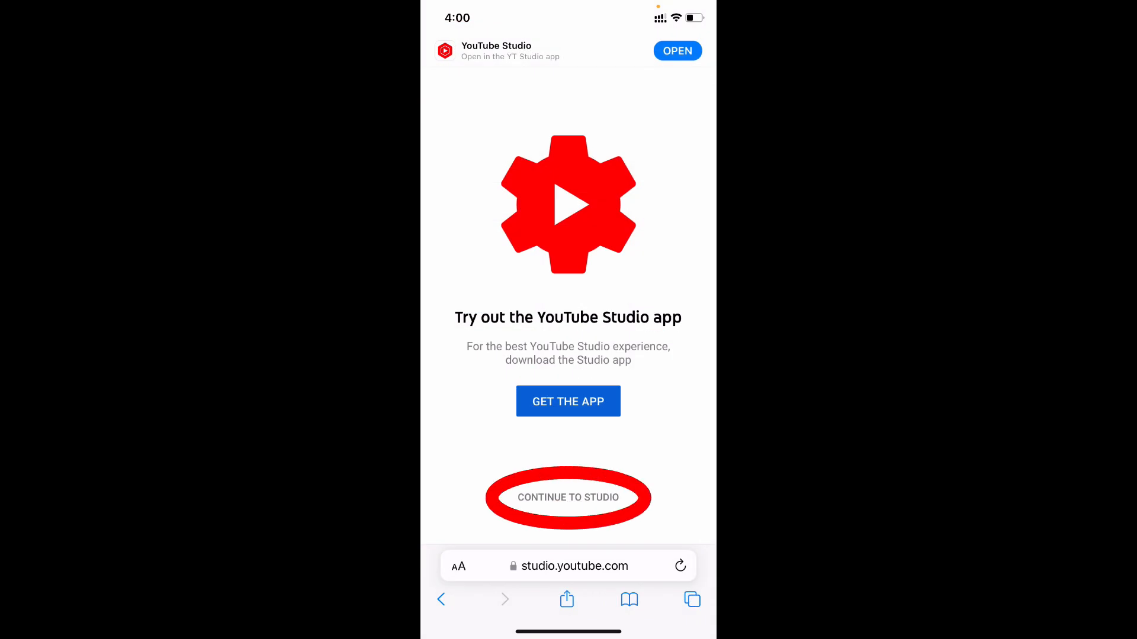
- Continue into Studio in the browser and open the channel Customisation page from the sidebar
left_click(567, 497)
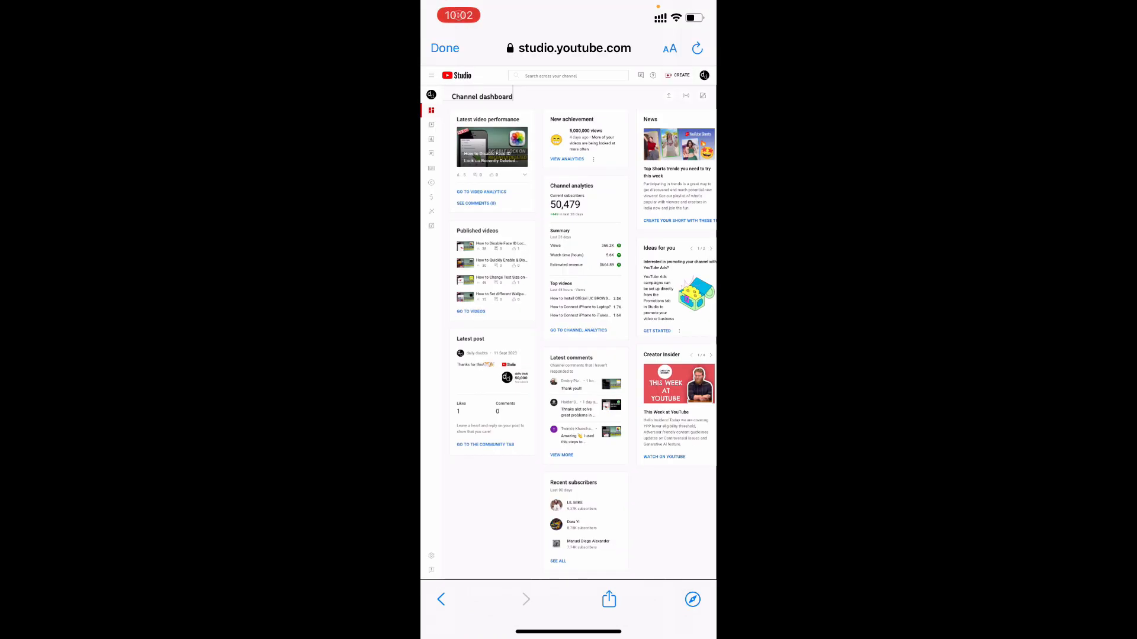
scroll("down", 3)
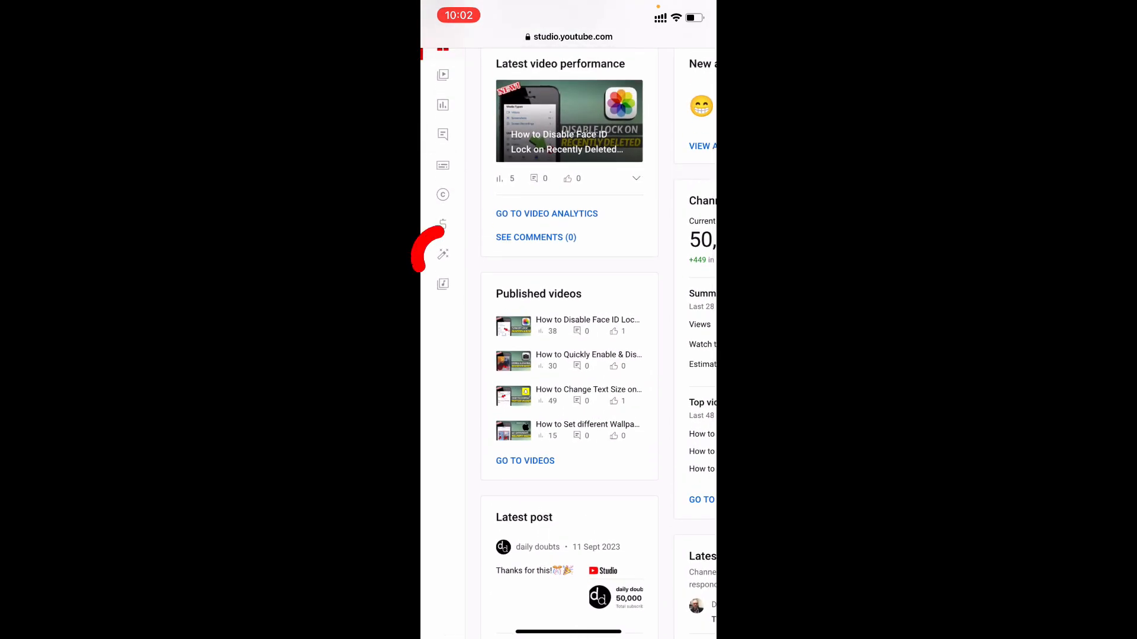
left_click(443, 255)
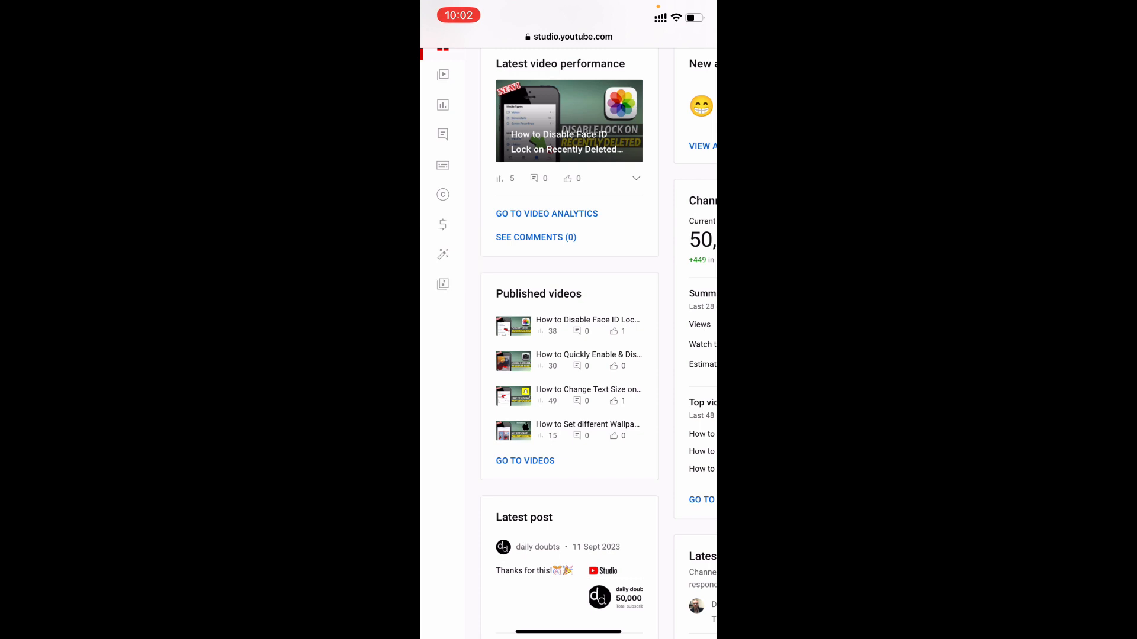
left_click(443, 253)
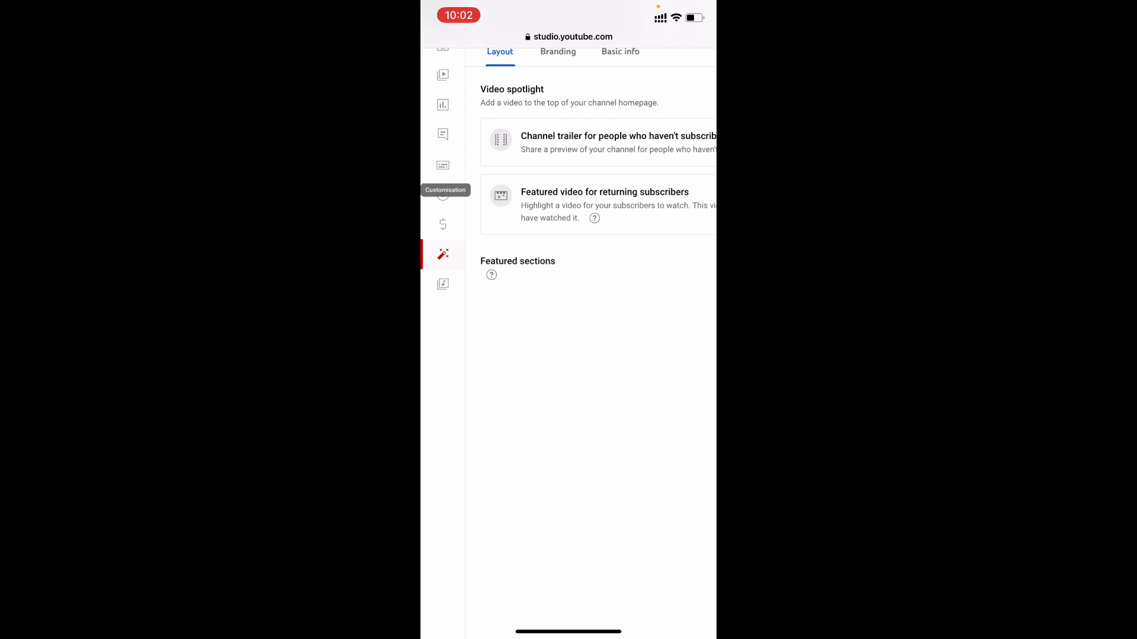
scroll("down", 3)
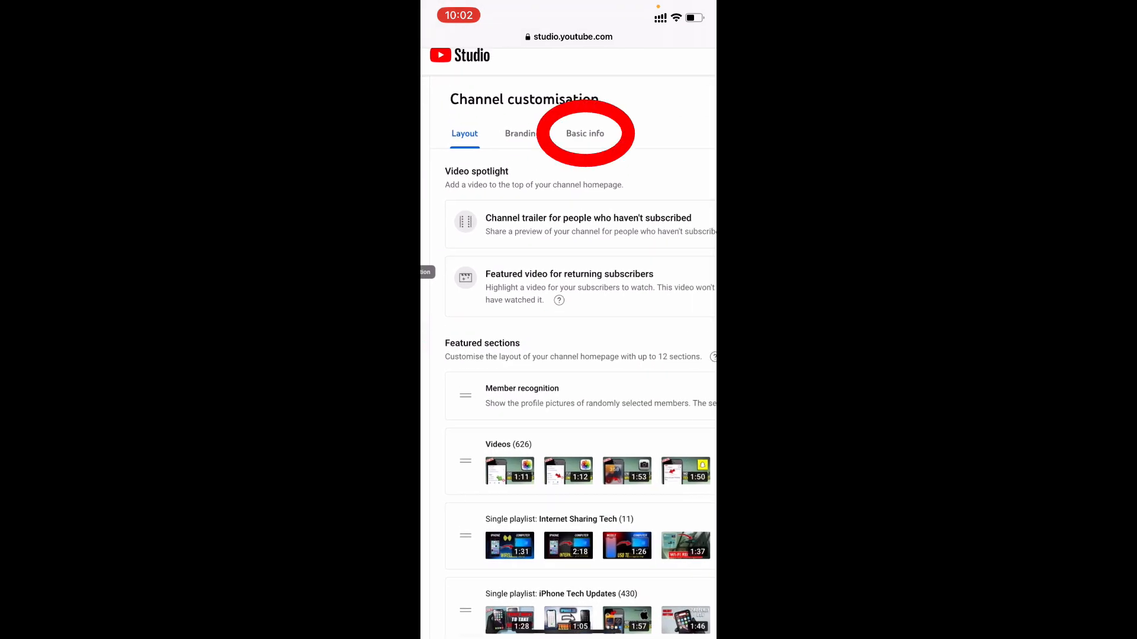
- Under Basic info, add a new empty channel link entry ready for a URL
left_click(584, 134)
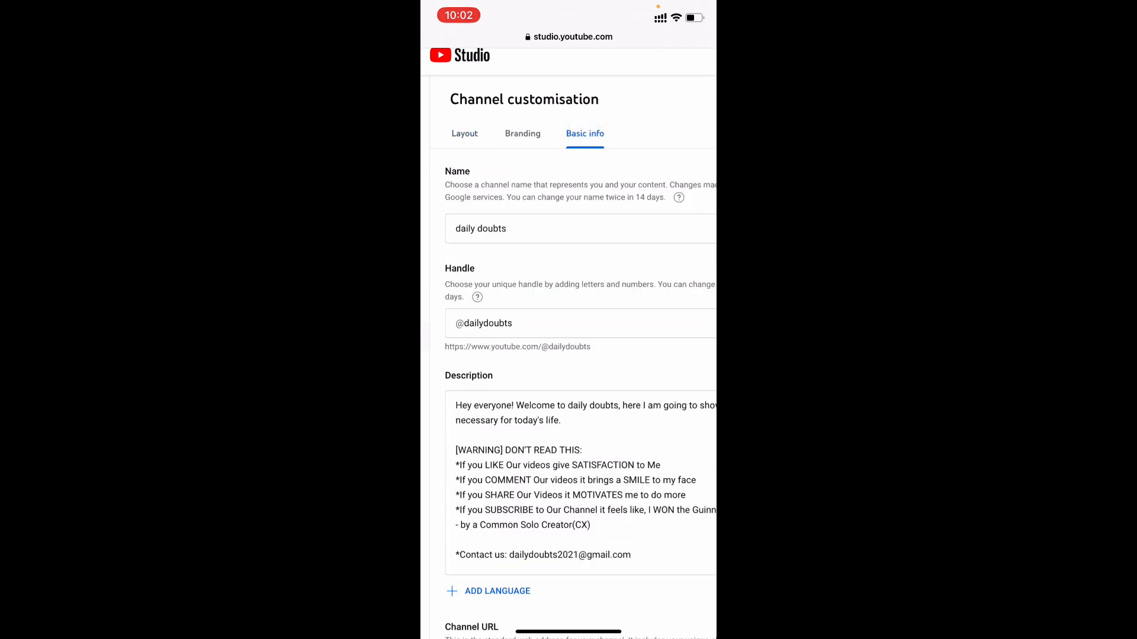
scroll("down", 3)
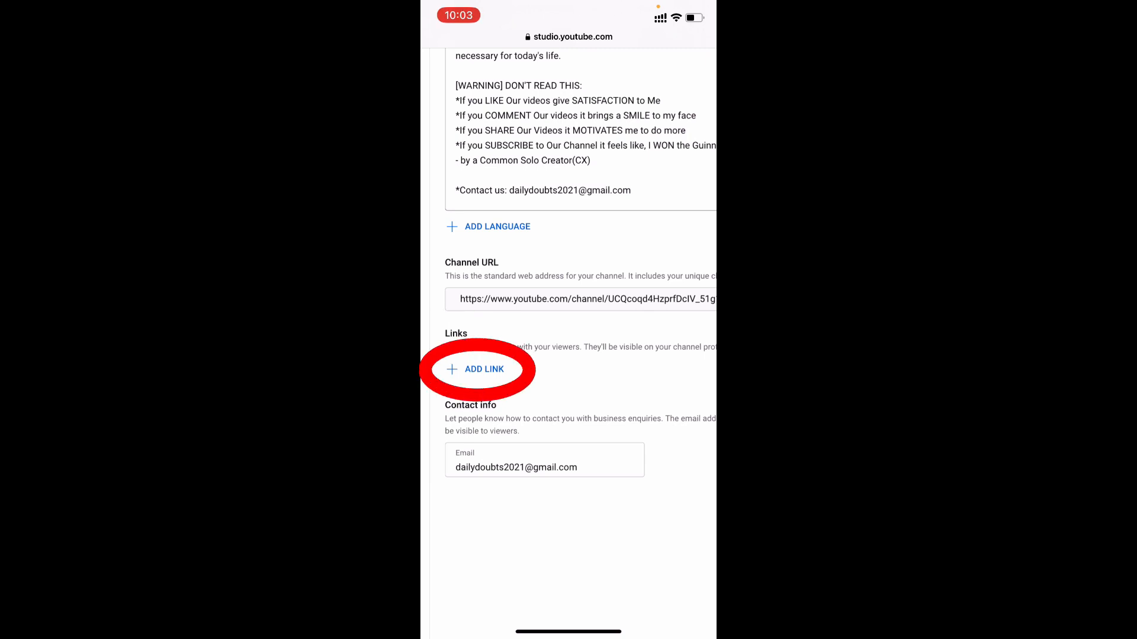
left_click(476, 369)
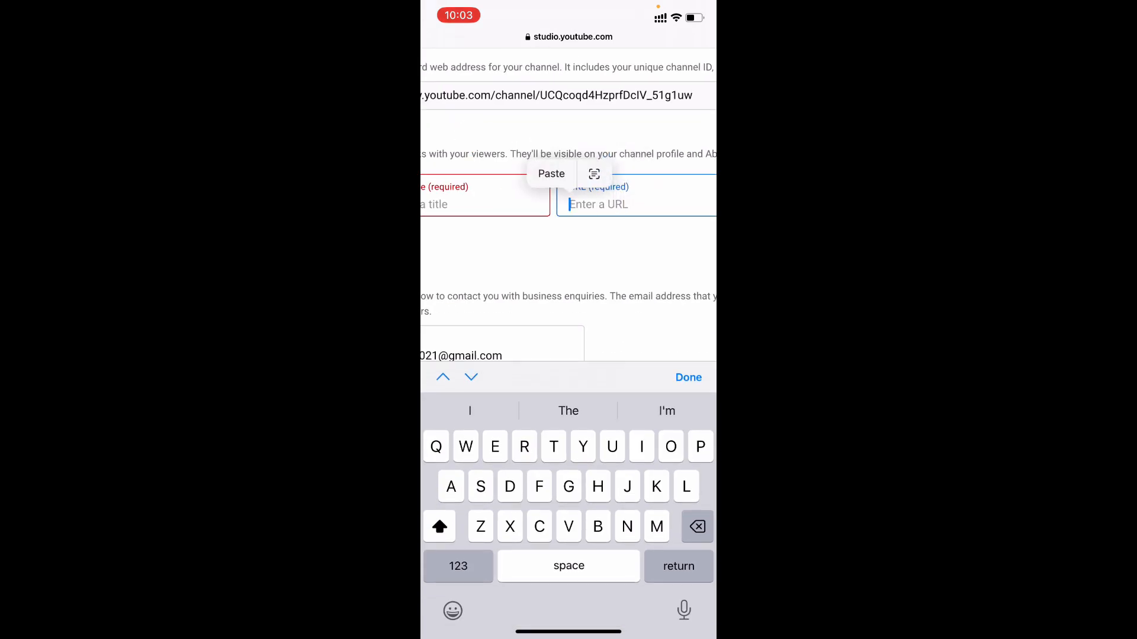
- Paste the instagram.com/dailydoubts address into the URL and delete the ?igshid tracking code
left_click(550, 173)
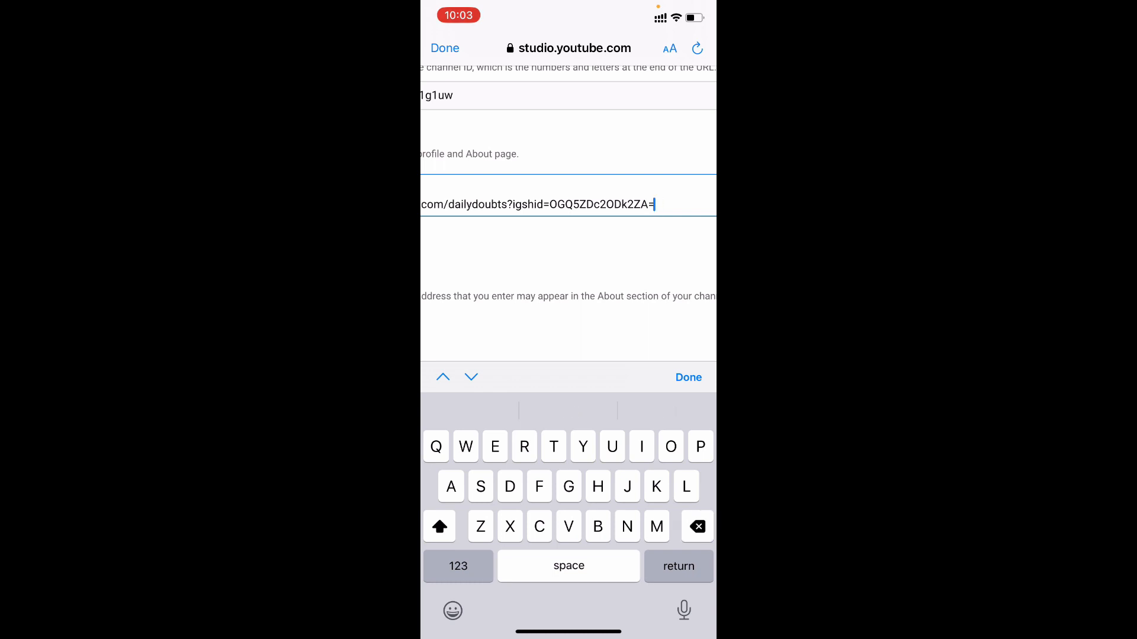
key("backspace")
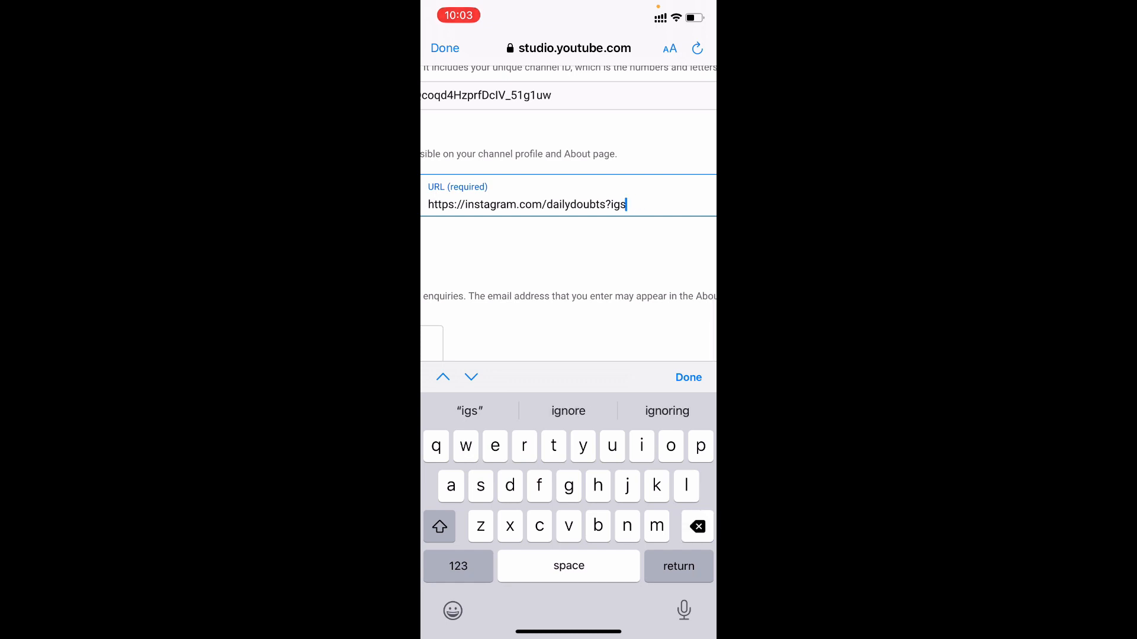
key("backspace")
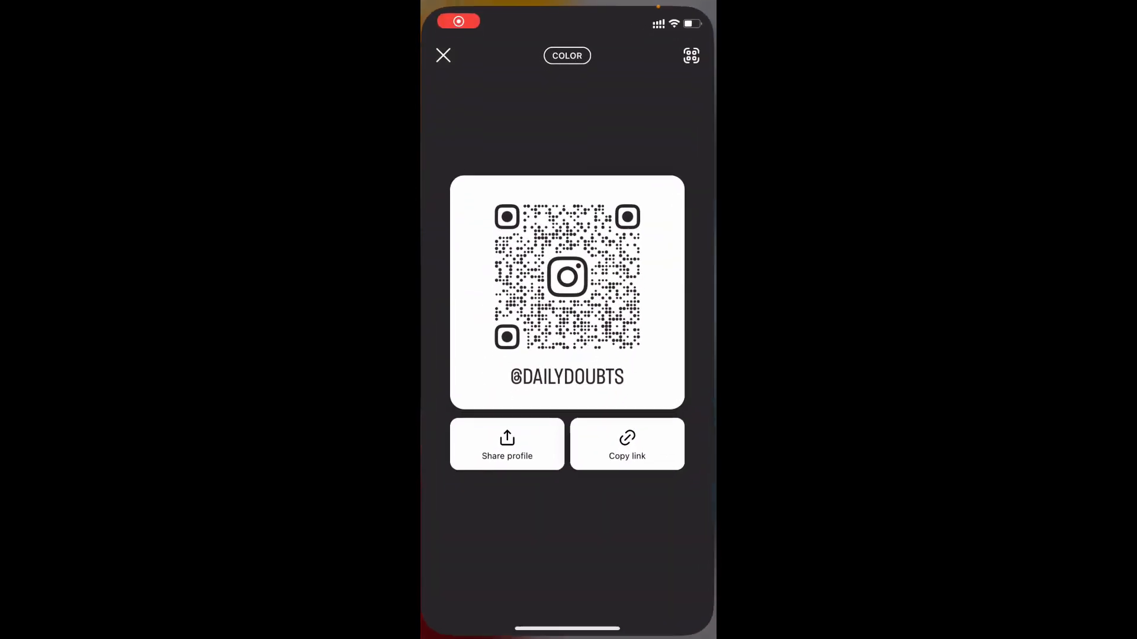
- Close Instagram's share-profile card and switch back to the link form in YouTube Studio
left_click(443, 56)
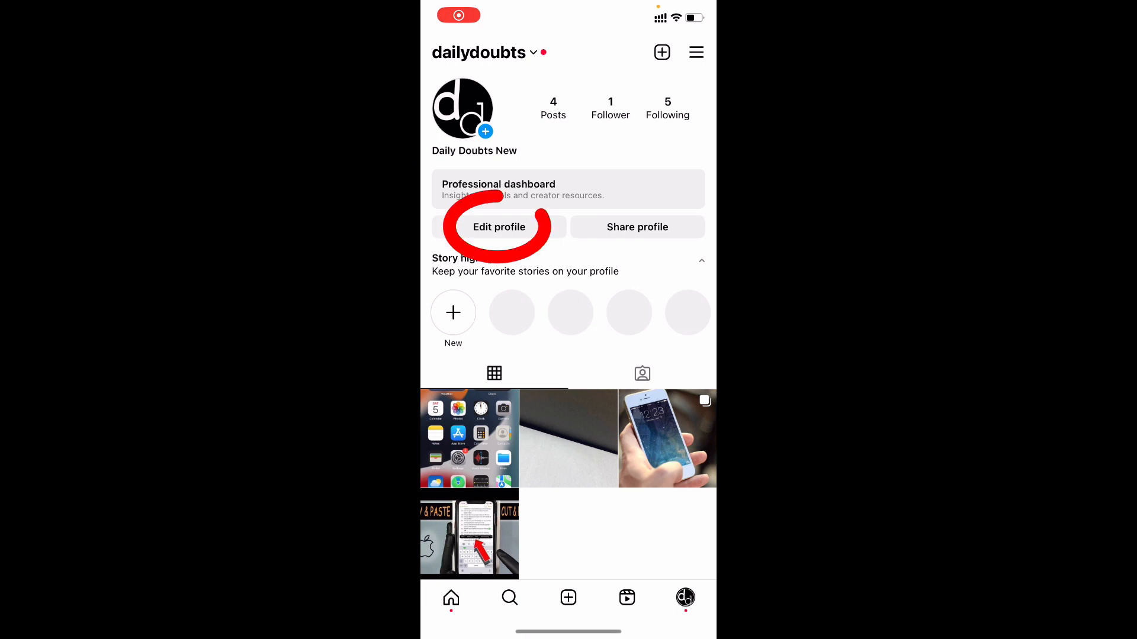
left_click(498, 228)
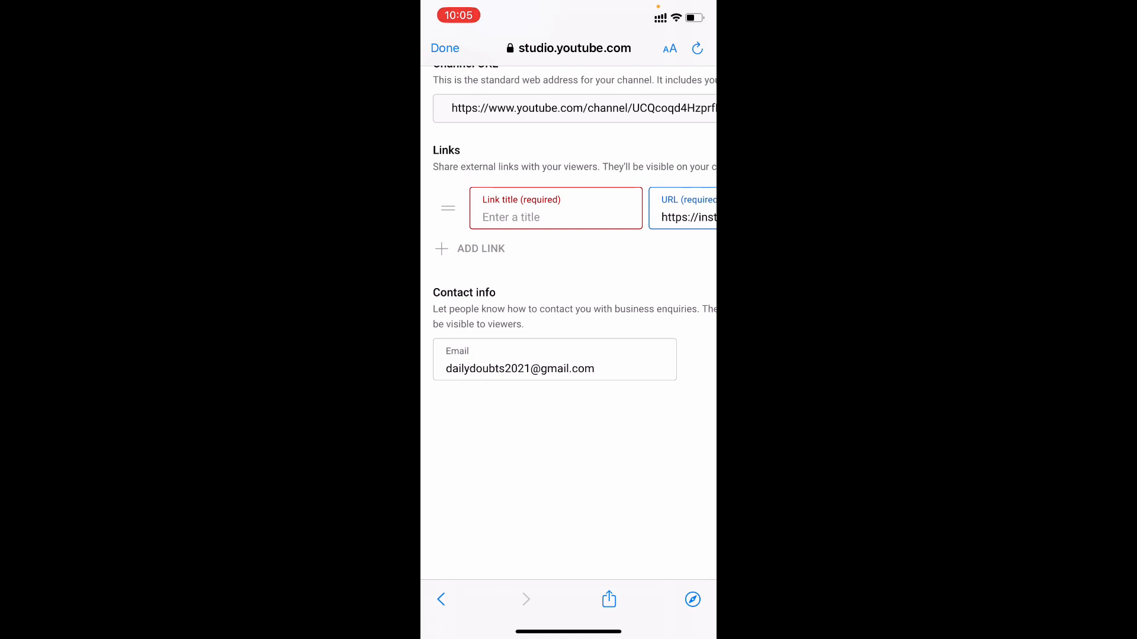
- Title the new link 'Follow me on Instagram' and confirm the entry
left_click(557, 217)
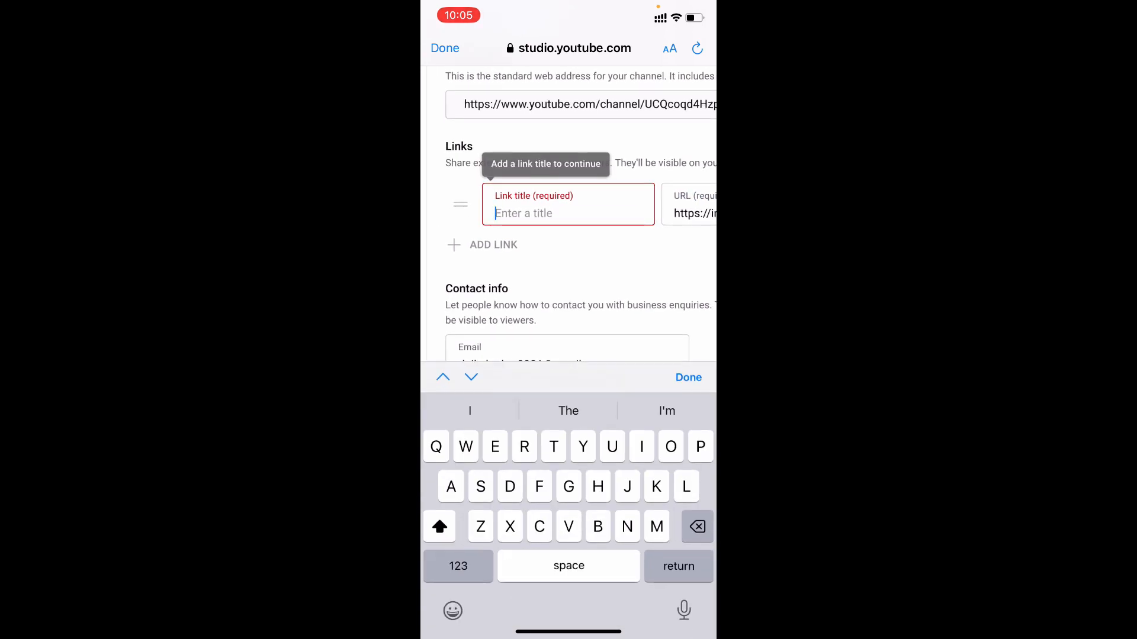
type("Follow me on Ins")
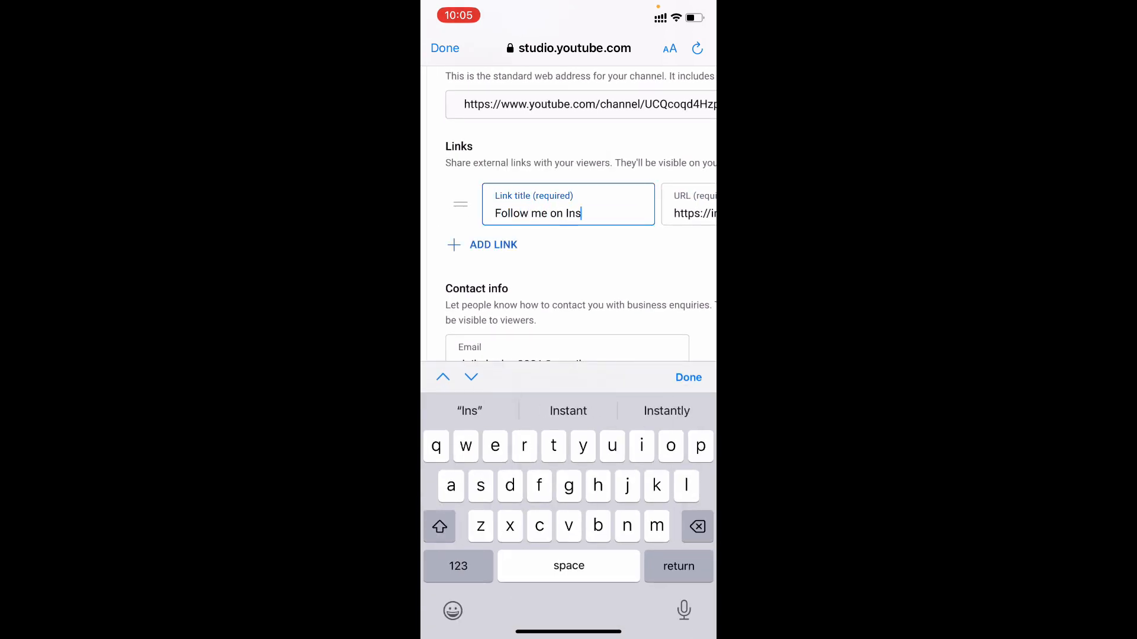
type("tagram")
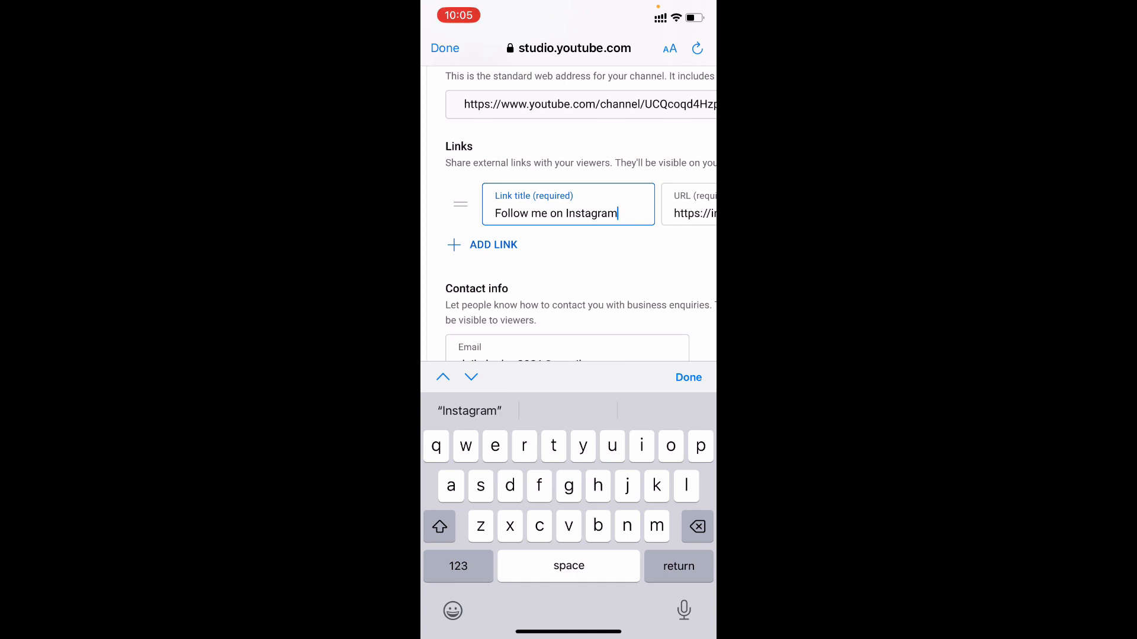
left_click(687, 378)
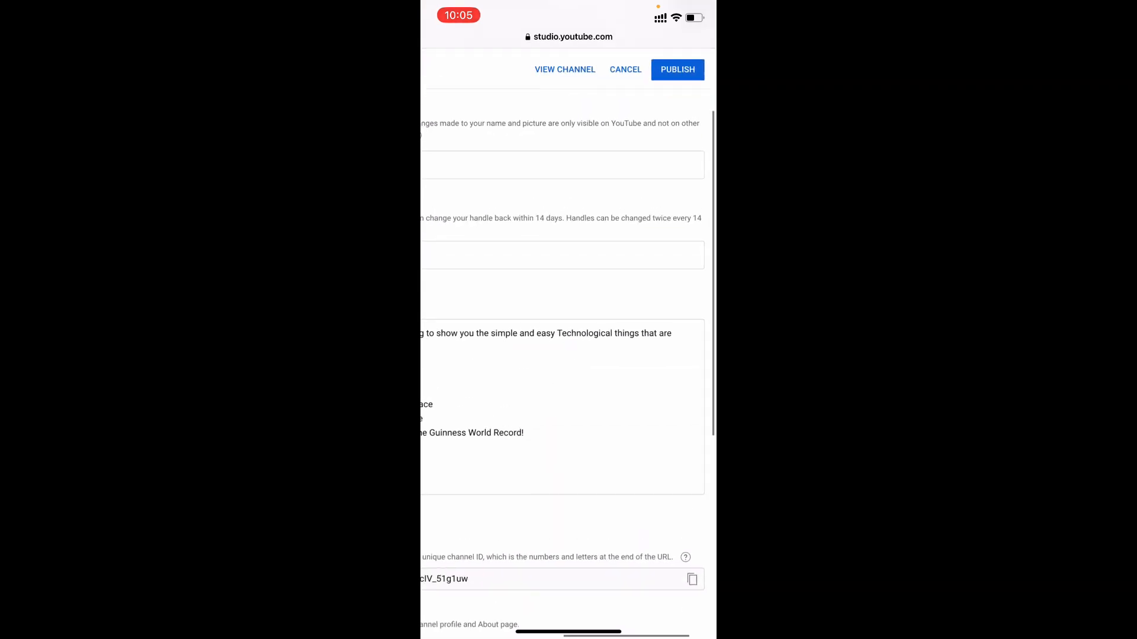
- Publish the updated channel details with the new Instagram link
scroll("down", 3)
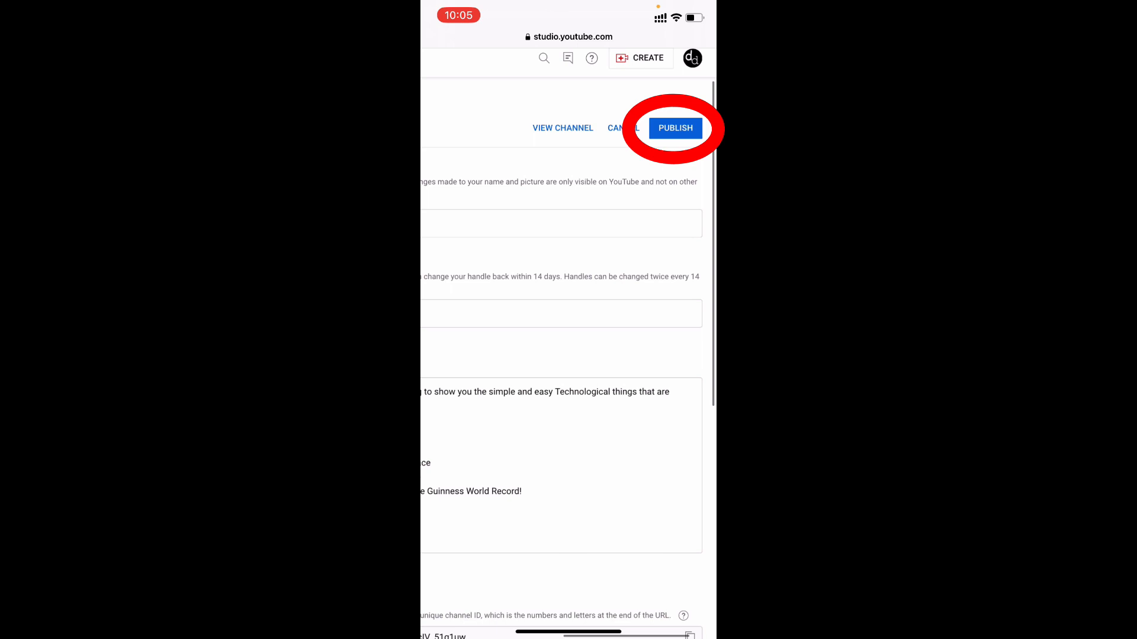
left_click(674, 128)
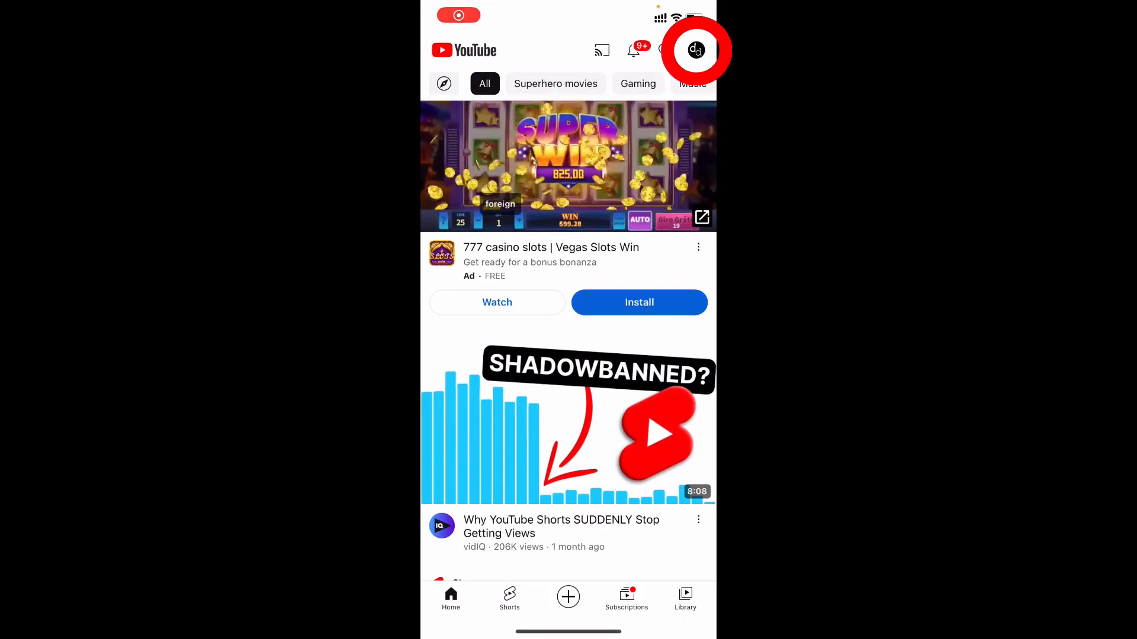
- Open my channel's About page, where the 'Follow me on Instagram' link now shows
left_click(695, 50)
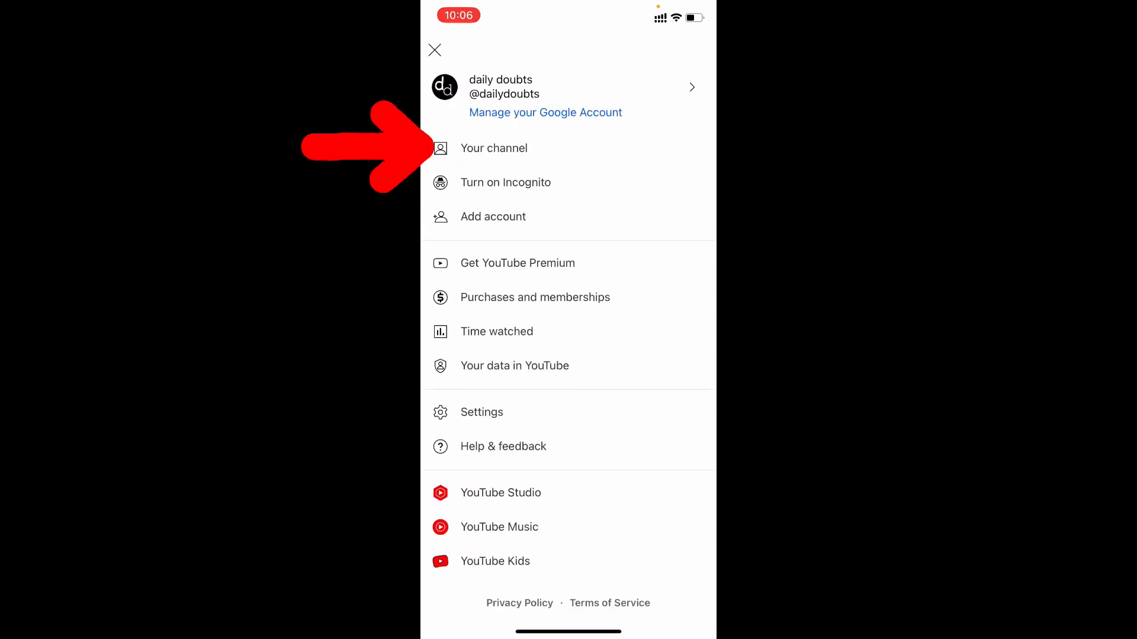
left_click(494, 148)
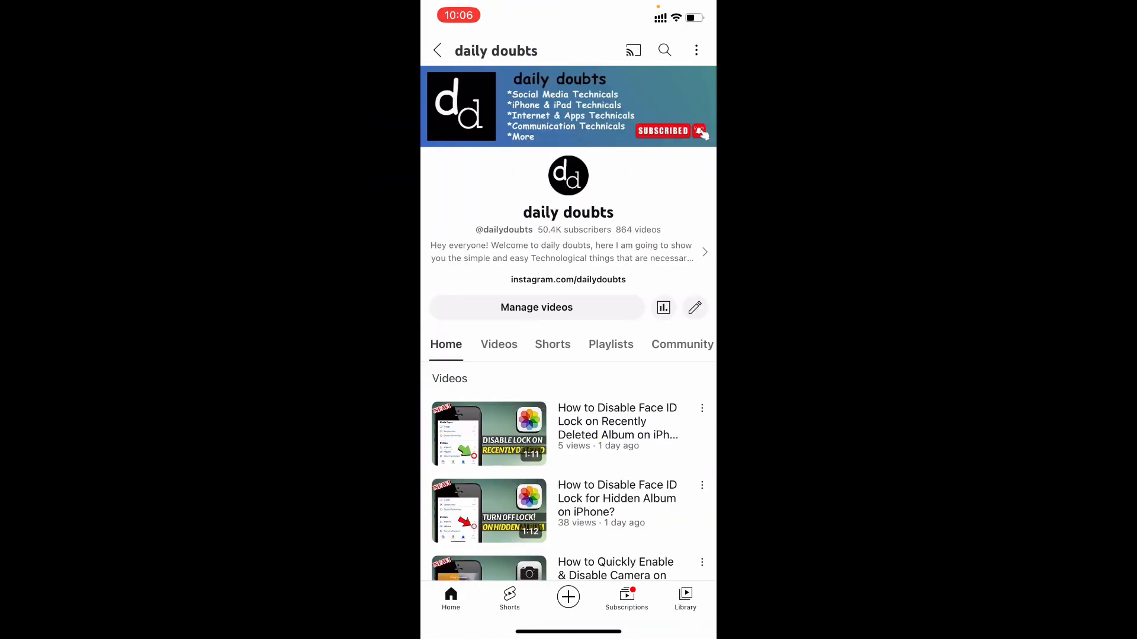
left_click(567, 280)
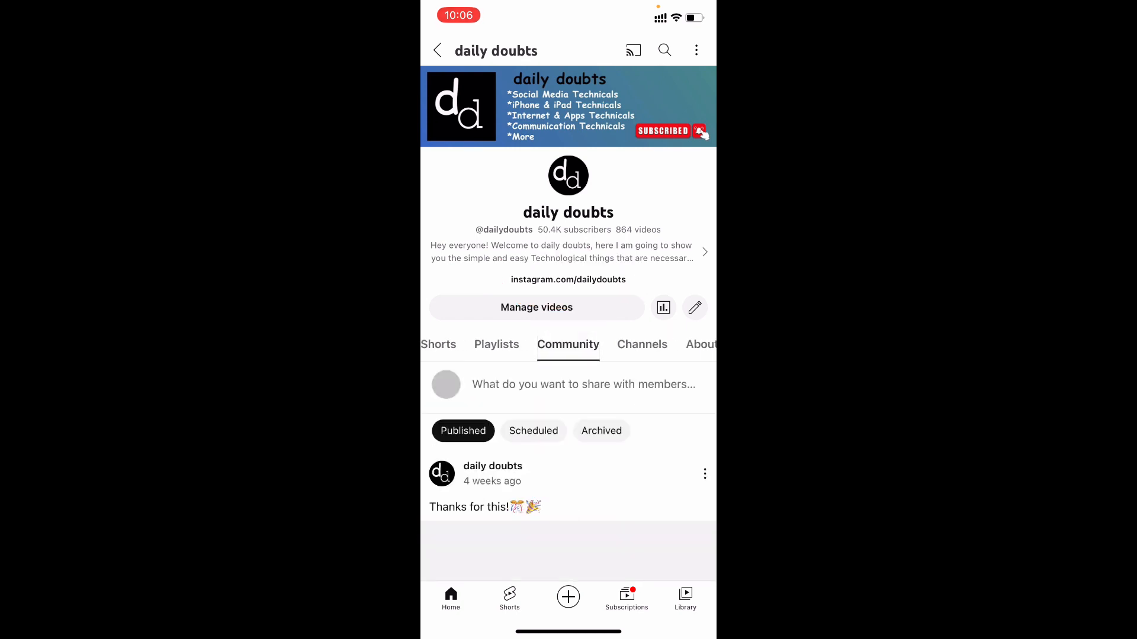
left_click(698, 345)
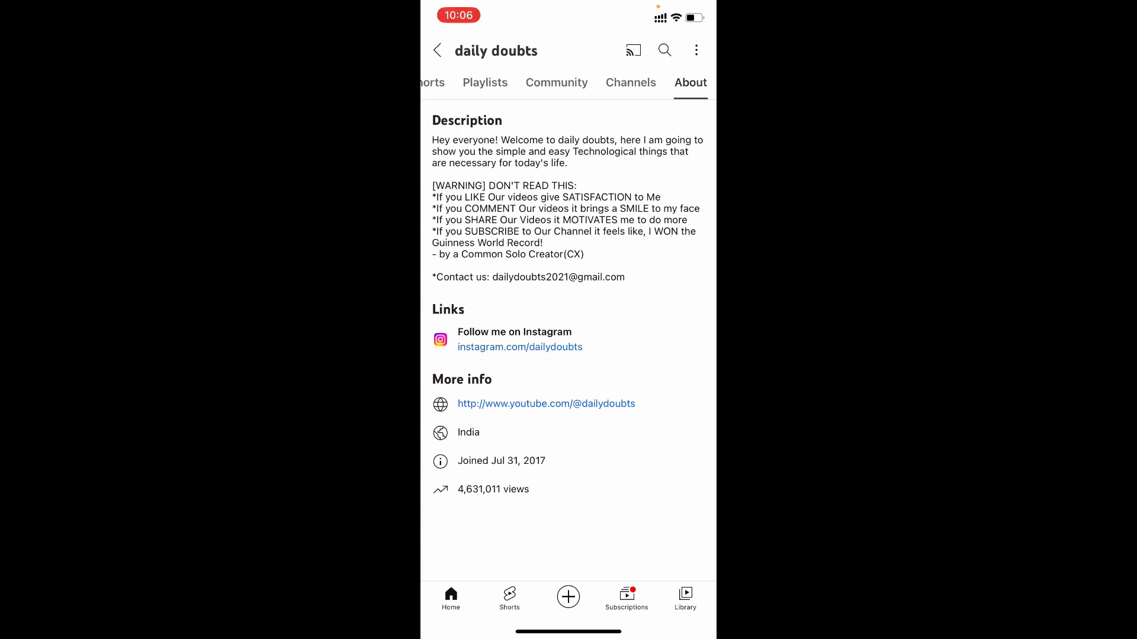
left_click(520, 346)
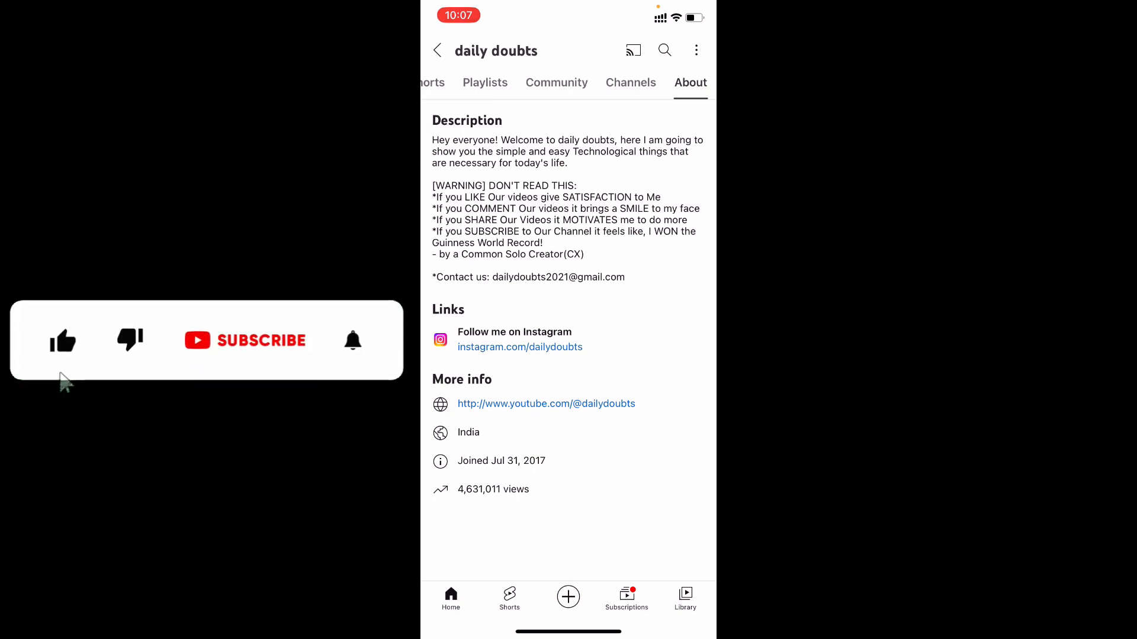
left_click(245, 341)
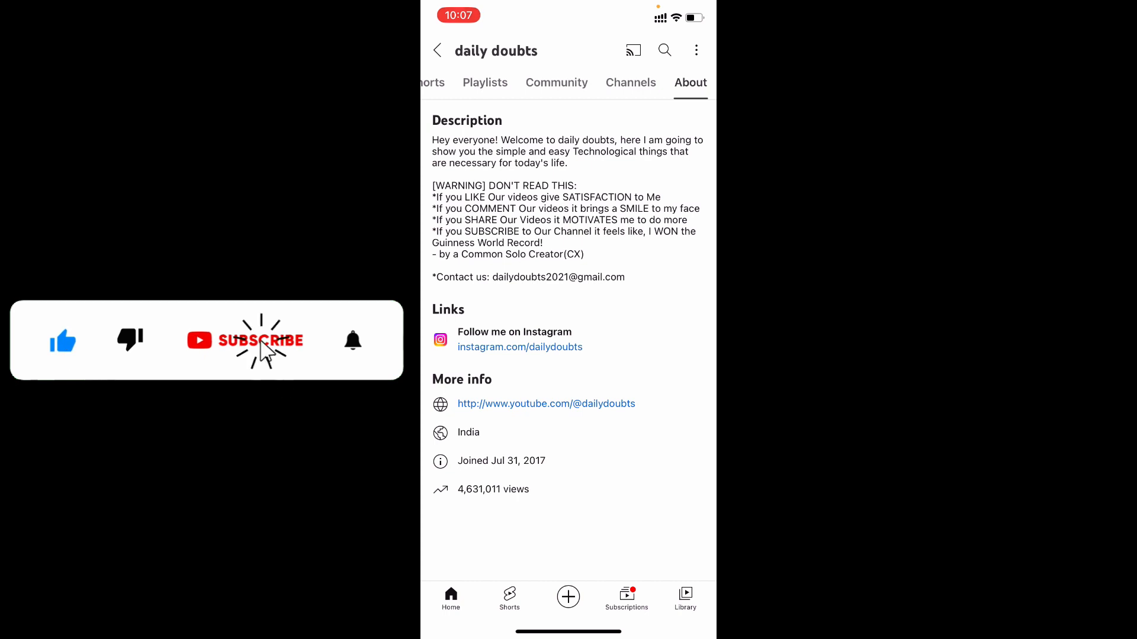
left_click(250, 341)
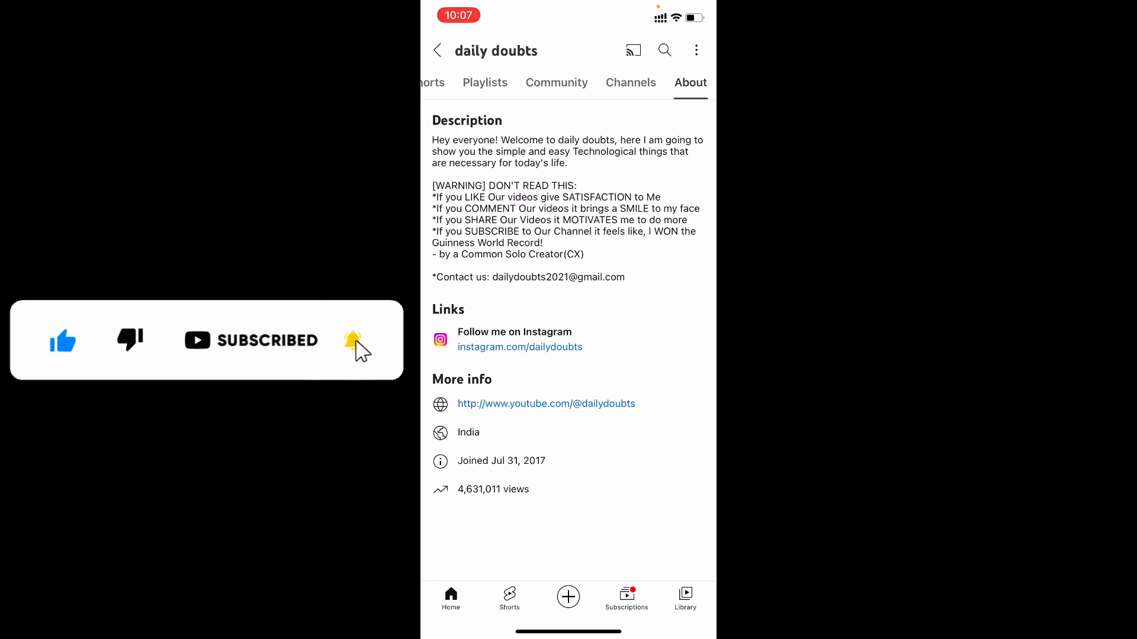